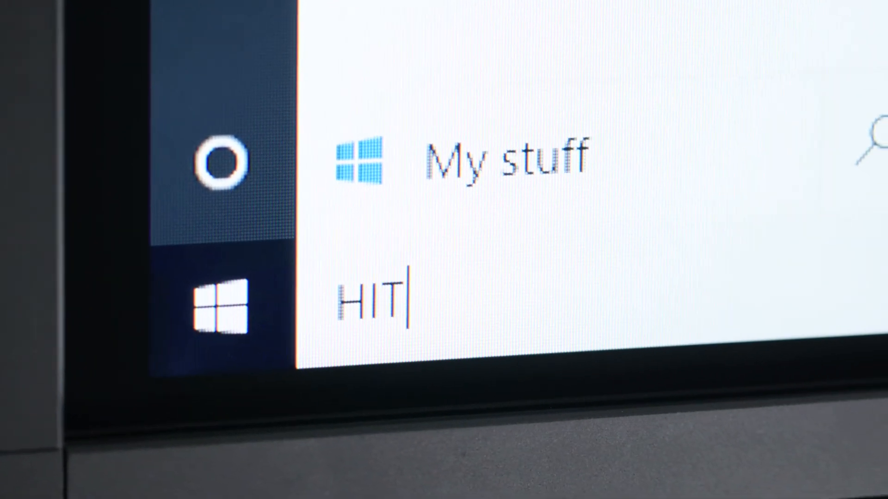
type("ACHI")
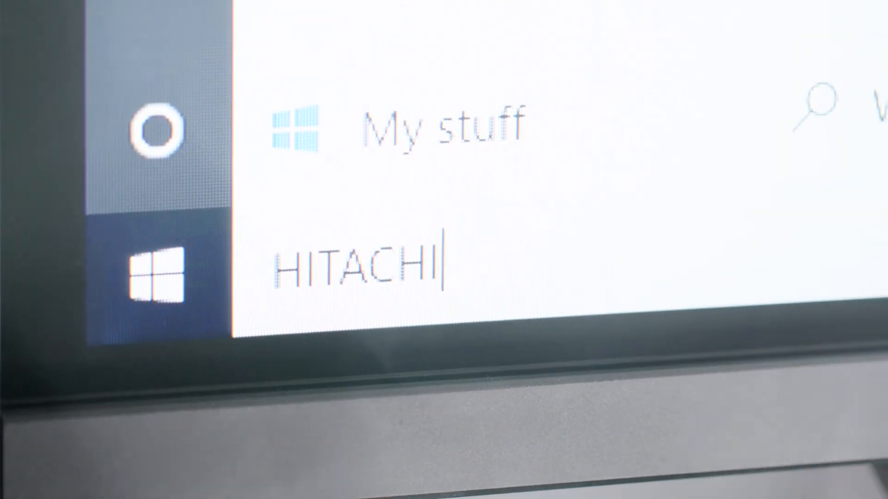